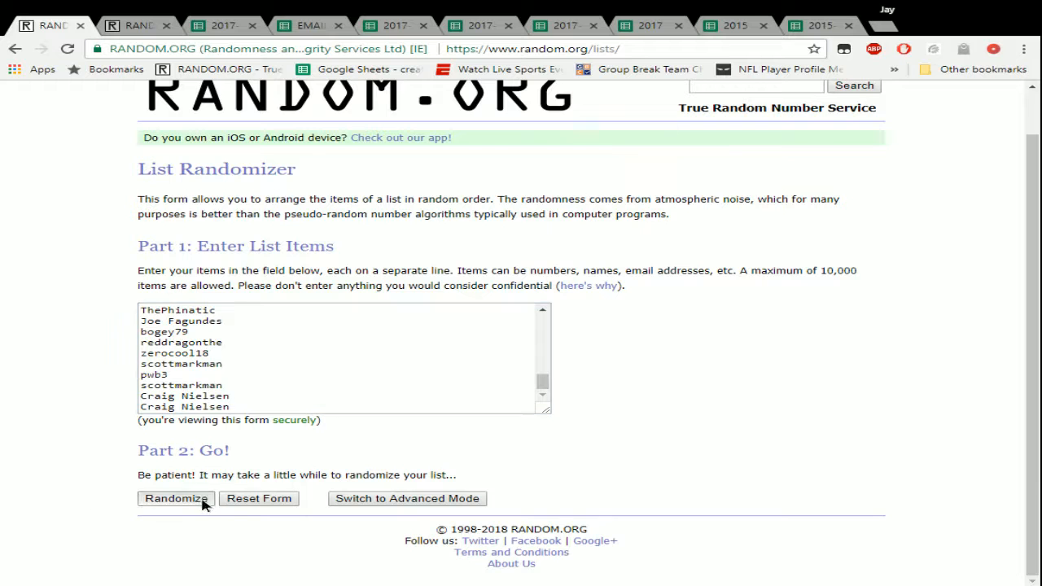
- Shuffle the 51-name entrant list four times in a row: Randomize once, then Again! three times
left_click(176, 498)
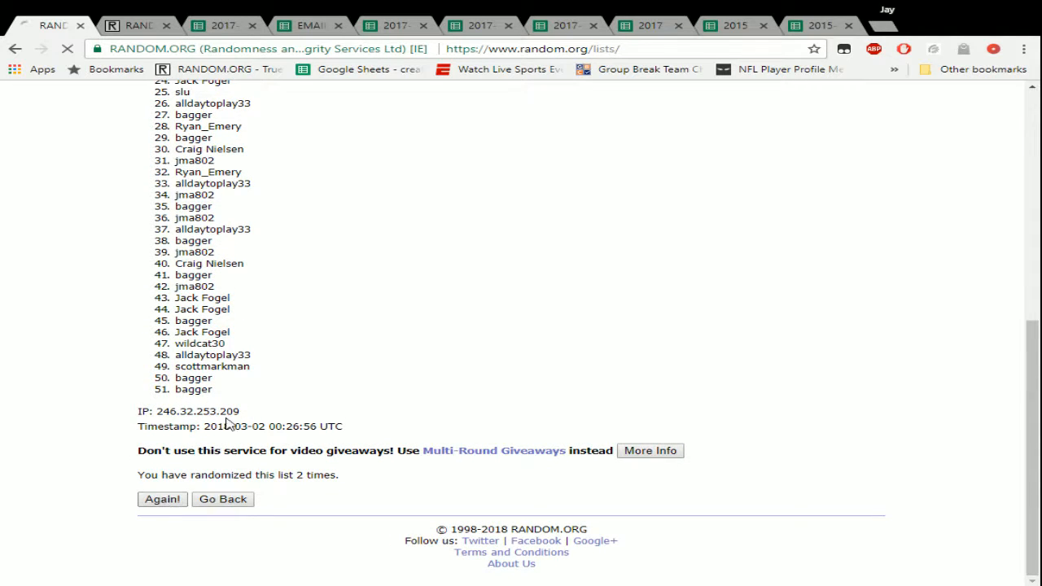
left_click(161, 499)
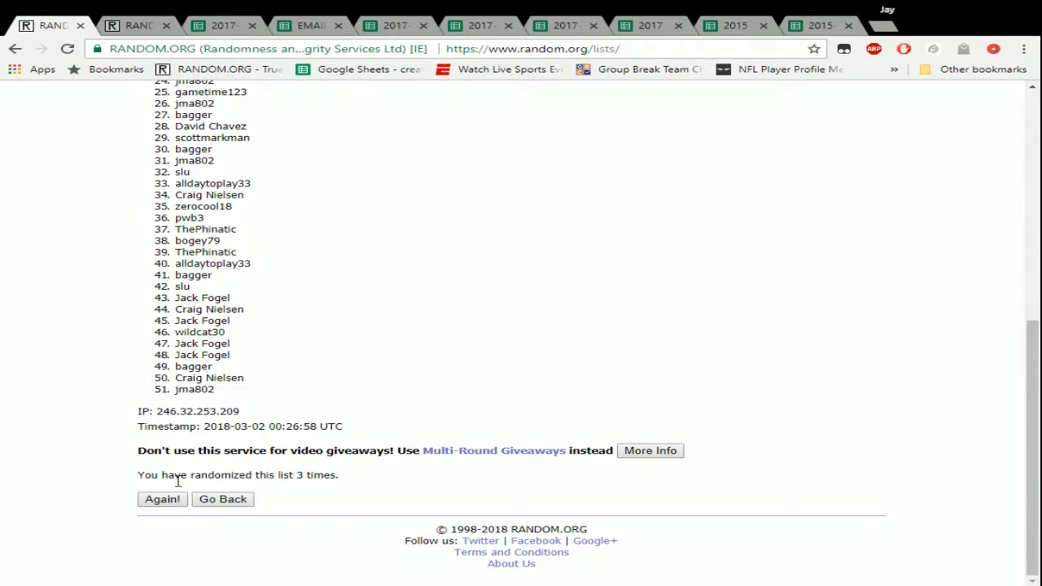
left_click(162, 499)
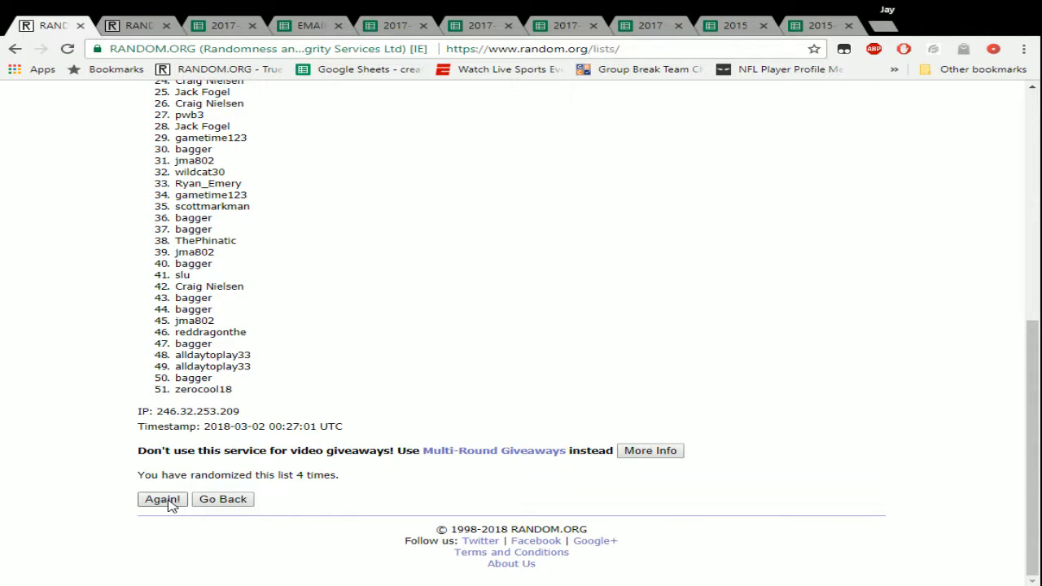
left_click(162, 499)
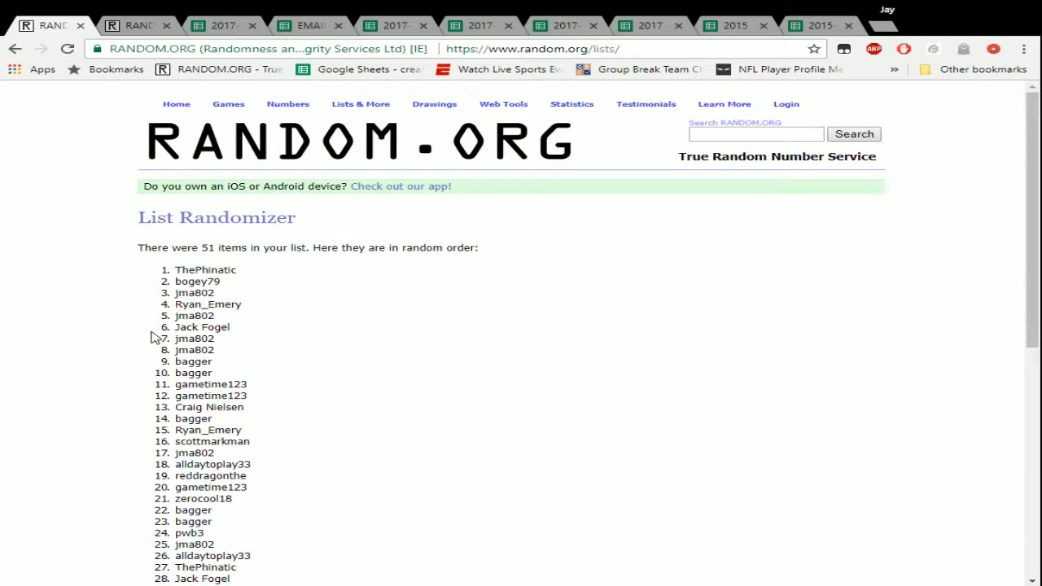
- Highlight the first two shuffled entrant names and scroll down through the results
left_click_drag(175, 269, 230, 281)
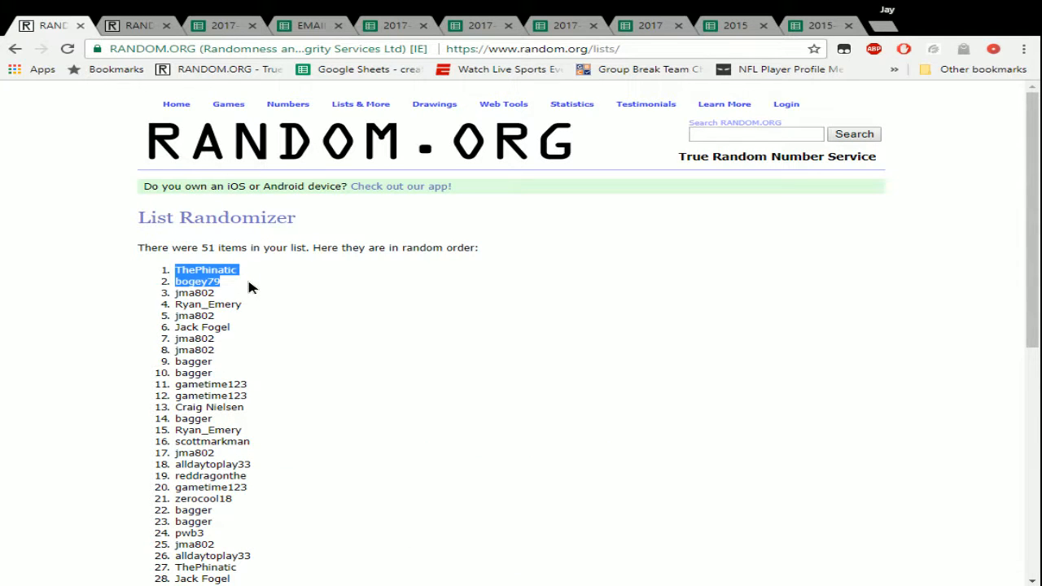
scroll("down", 3)
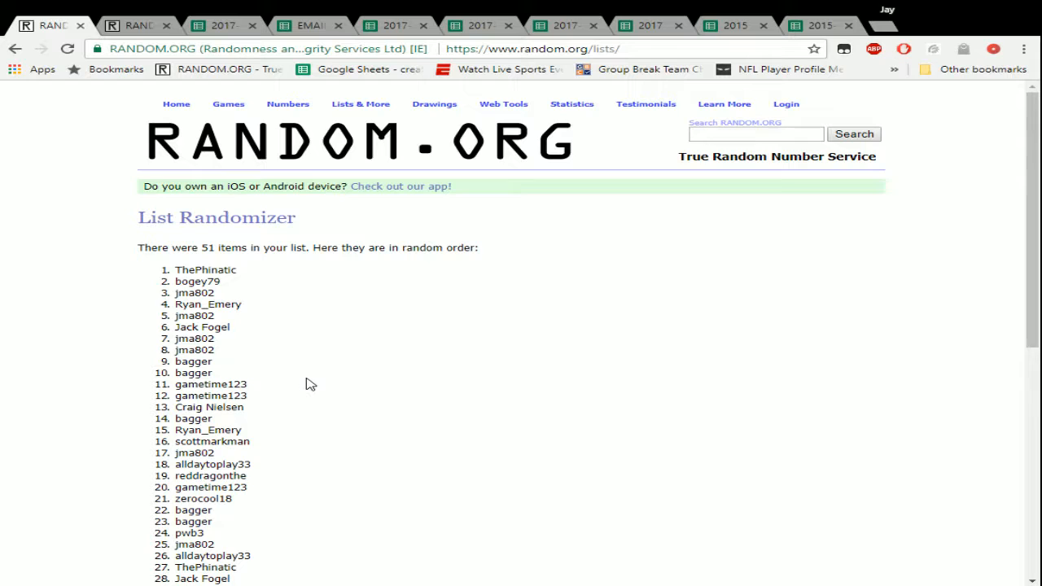
mouse_move(319, 449)
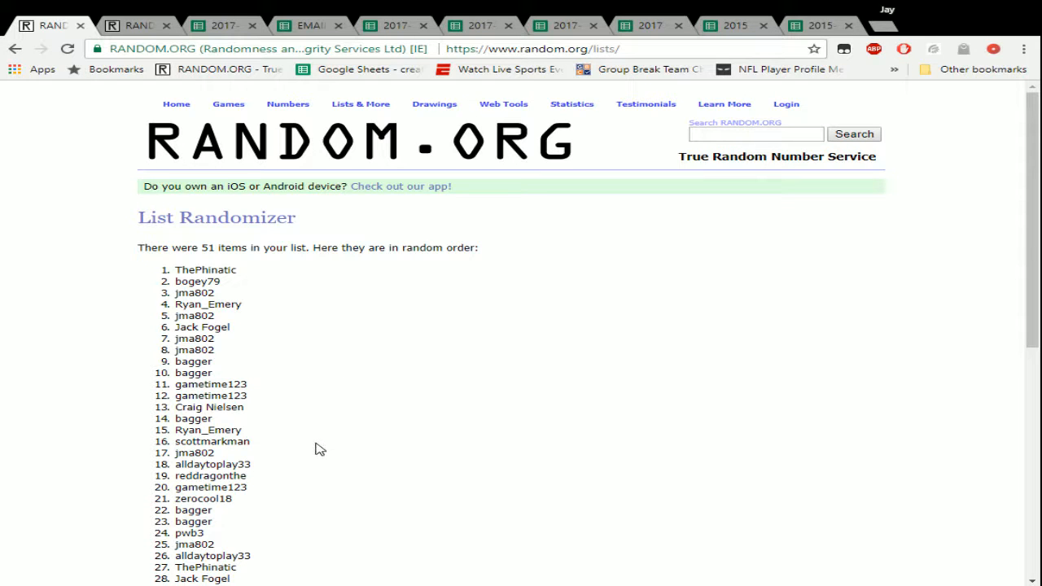
mouse_move(551, 339)
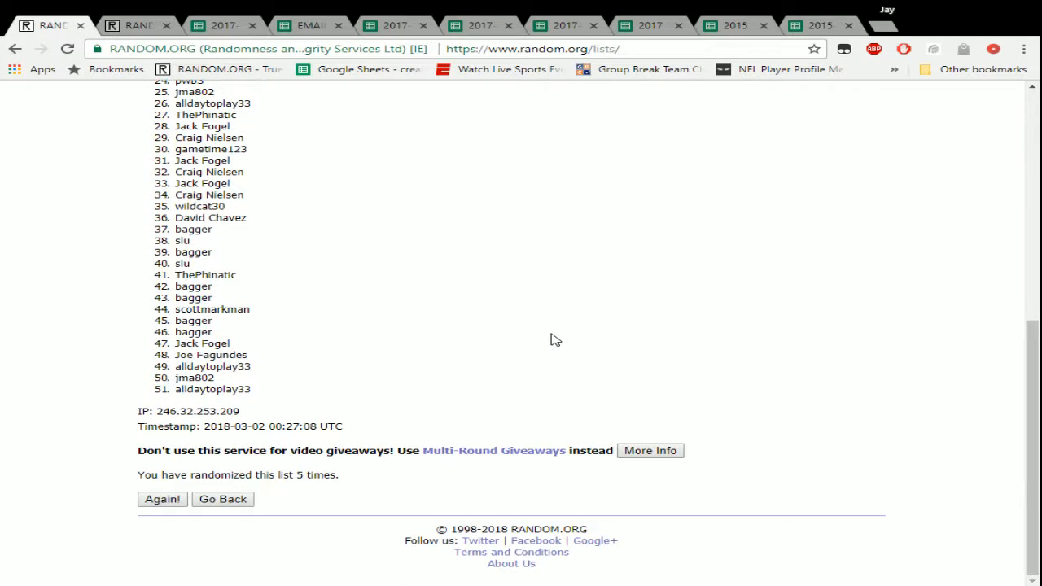
mouse_move(753, 114)
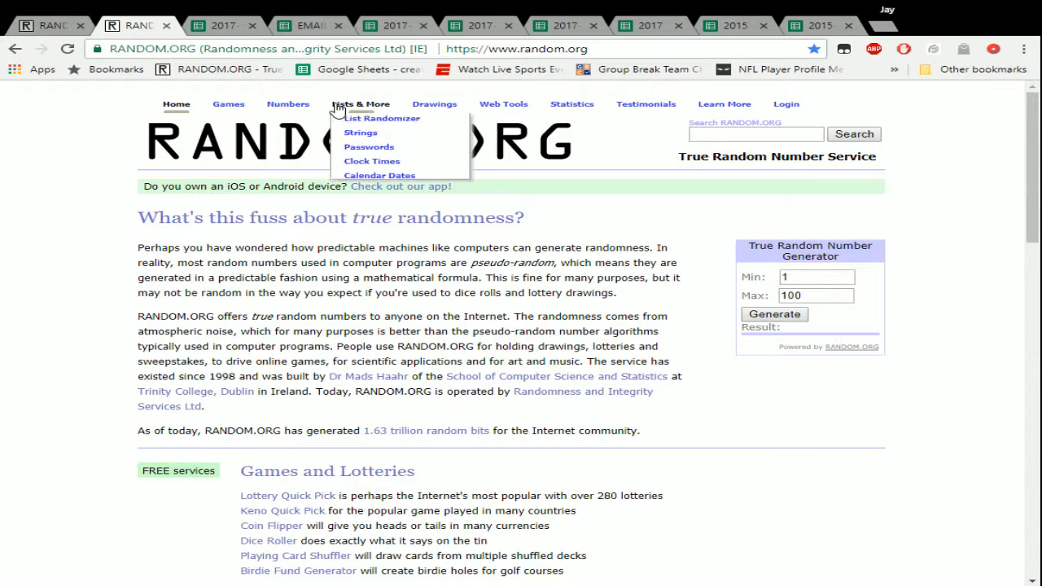
- Enter the list 1, 2, 3 in List Randomizer and shuffle it five times, ending 2, 1, 3
left_click(382, 118)
type("1")
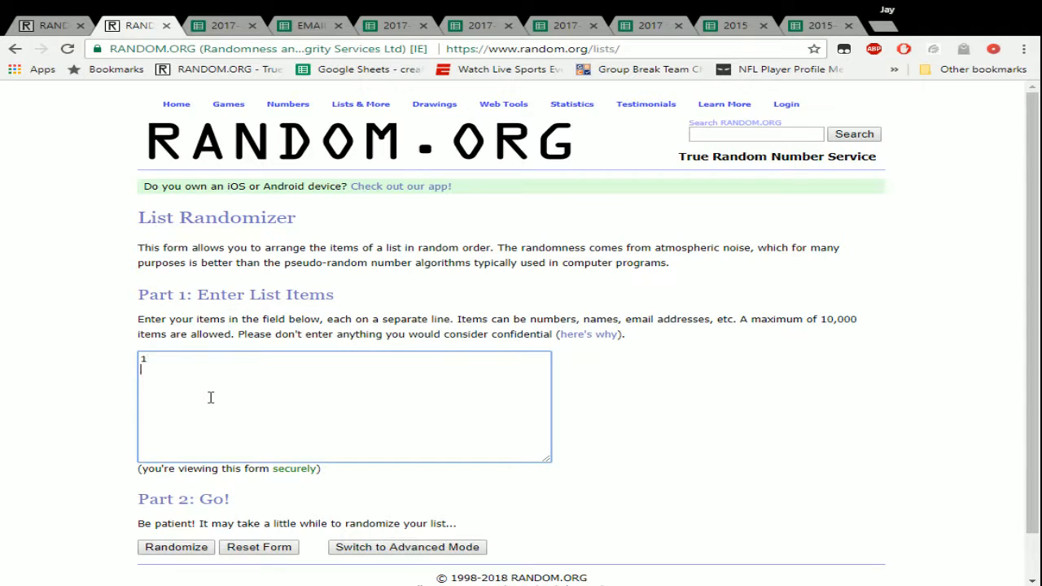
type("2")
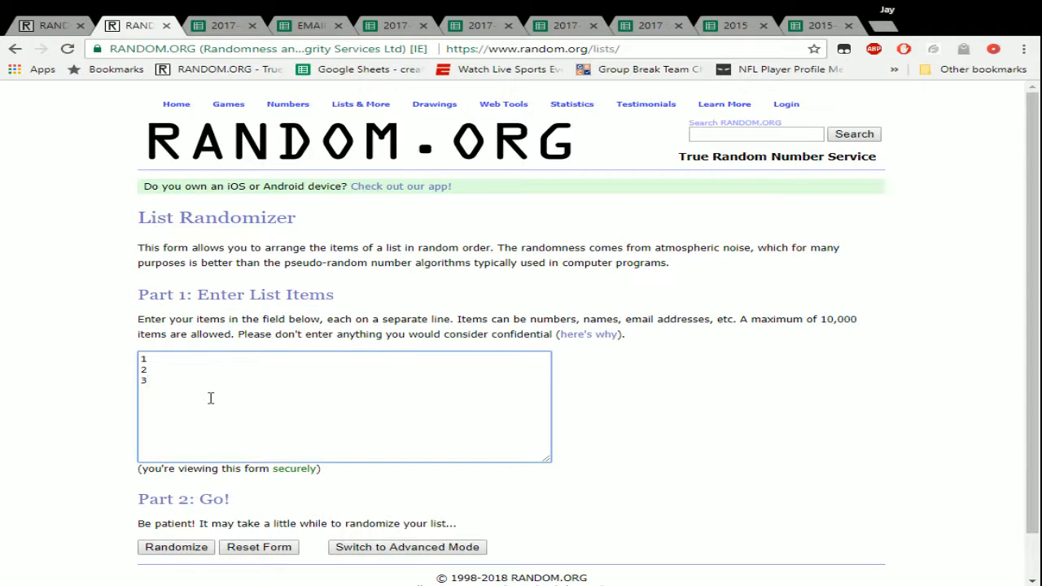
left_click(176, 546)
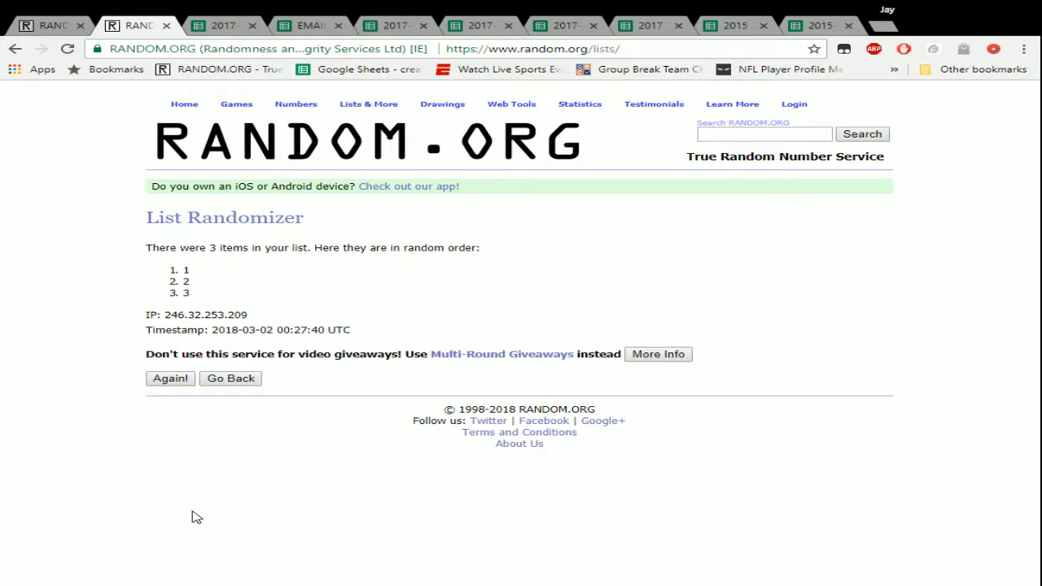
left_click(169, 378)
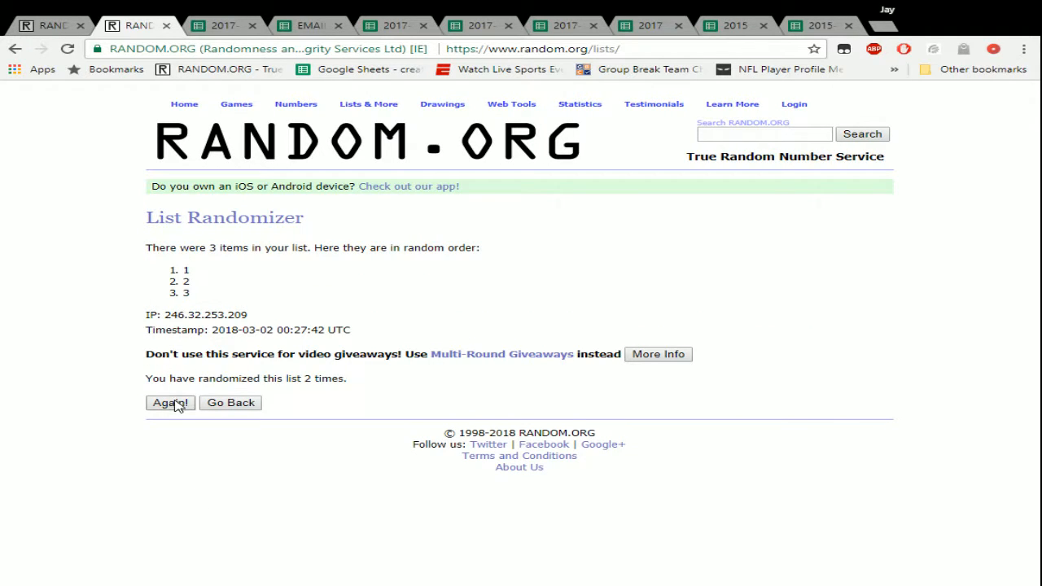
left_click(169, 402)
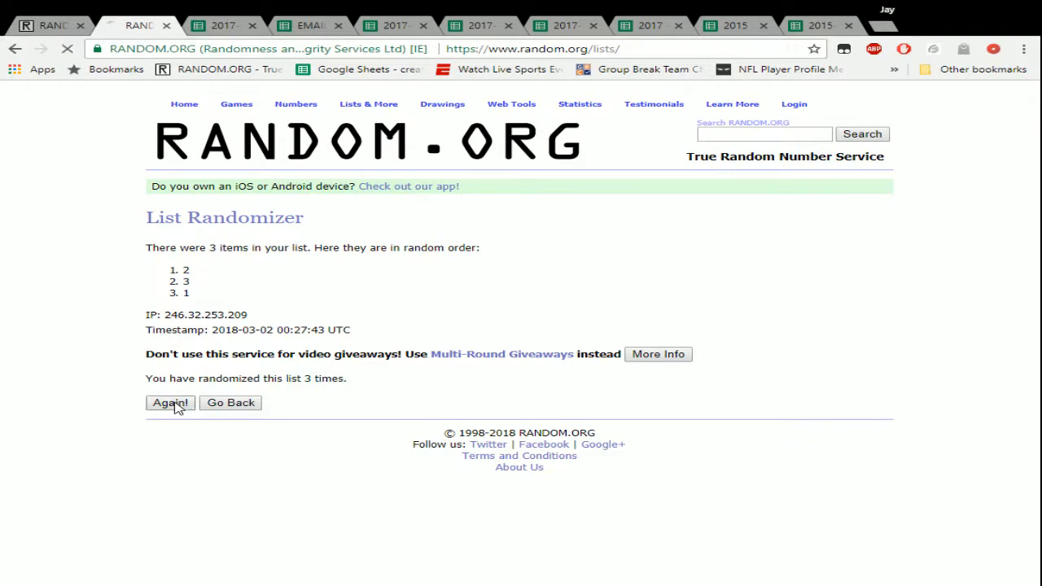
left_click(169, 403)
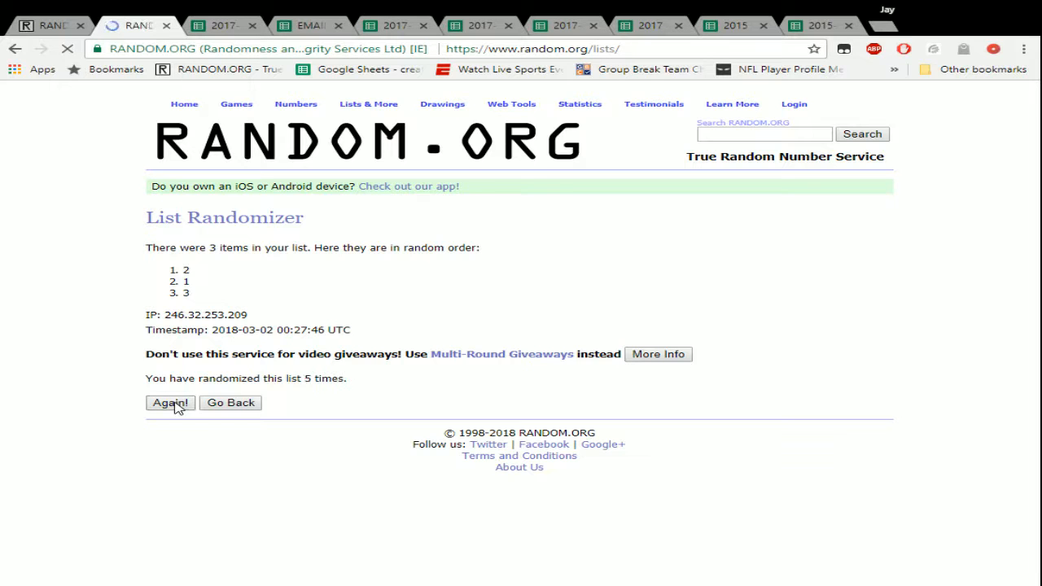
left_click(170, 402)
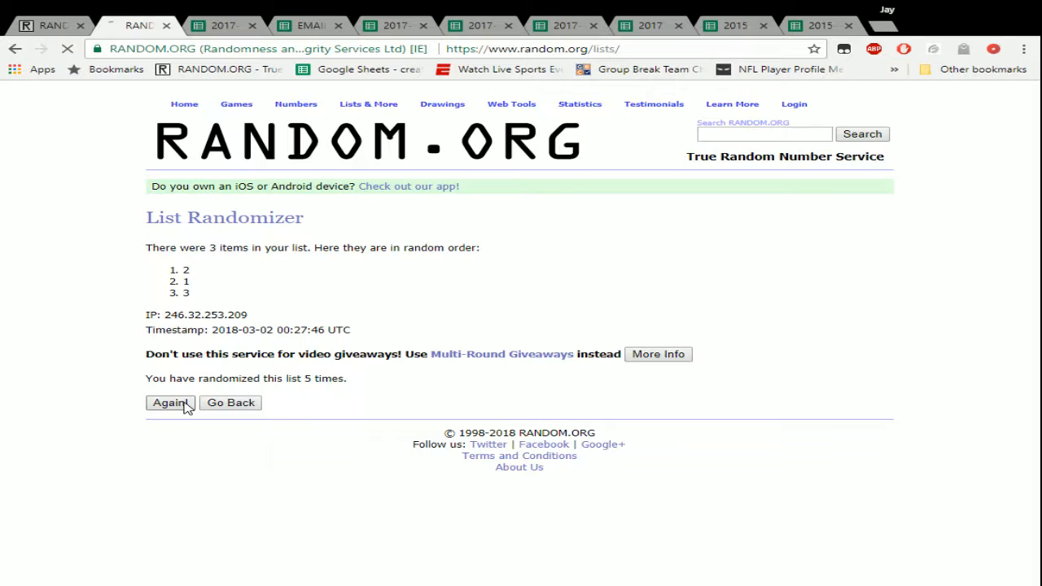
- Reshuffle the 1, 2, 3 list three more times, then double-click in the 51-name results
left_click(169, 403)
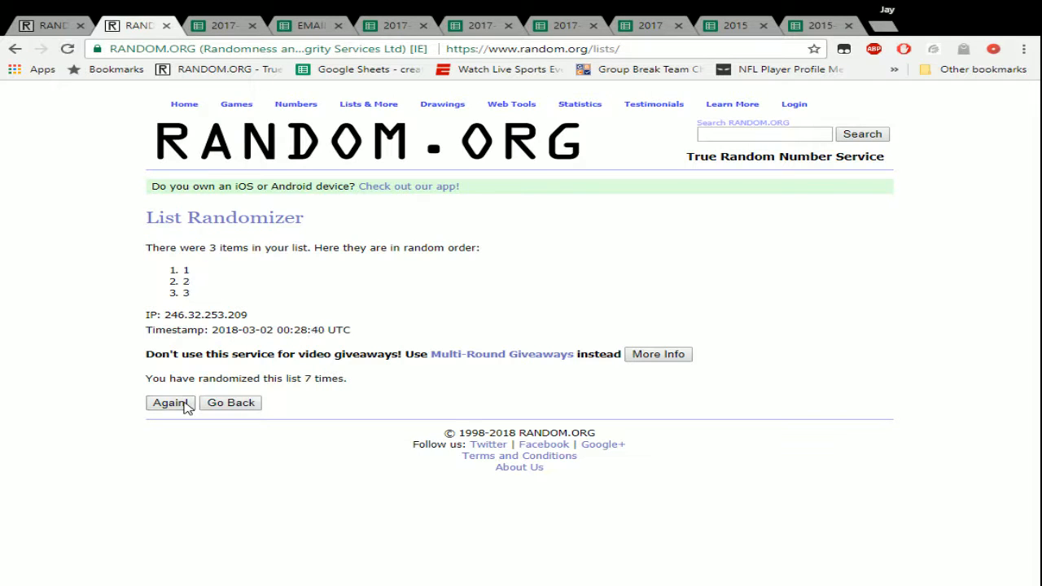
left_click(169, 402)
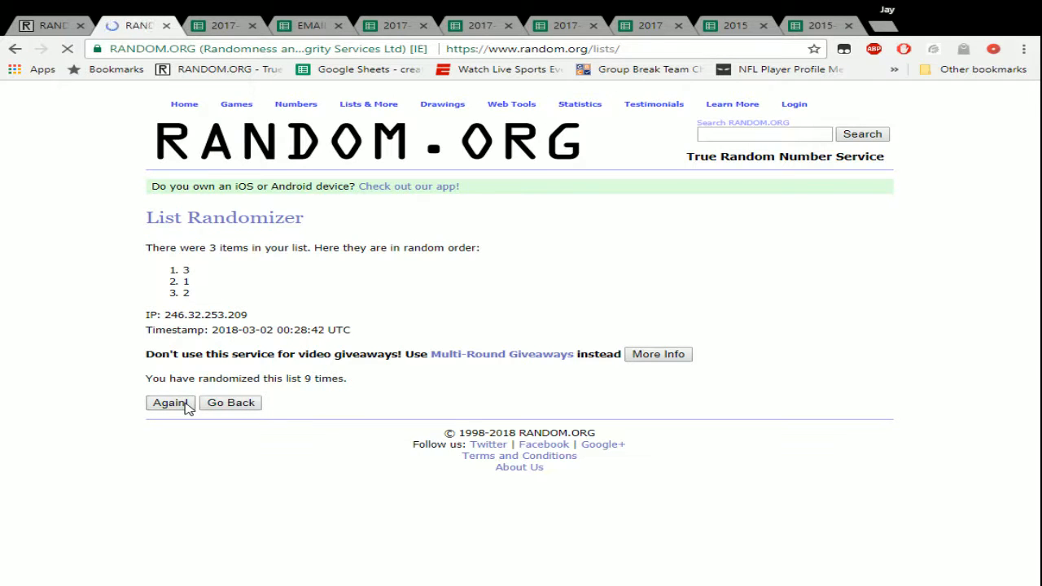
left_click(169, 402)
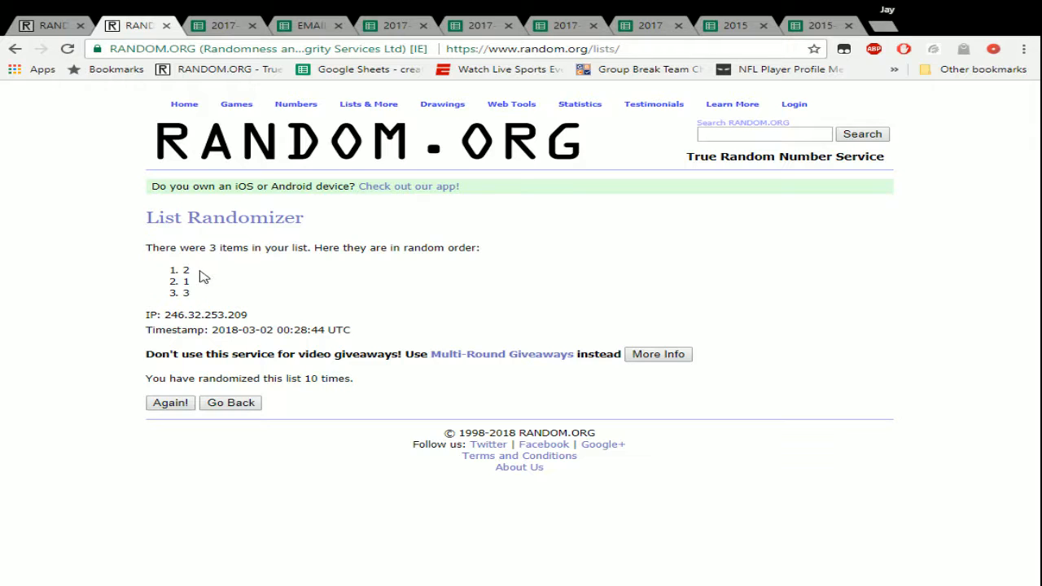
double_click(185, 269)
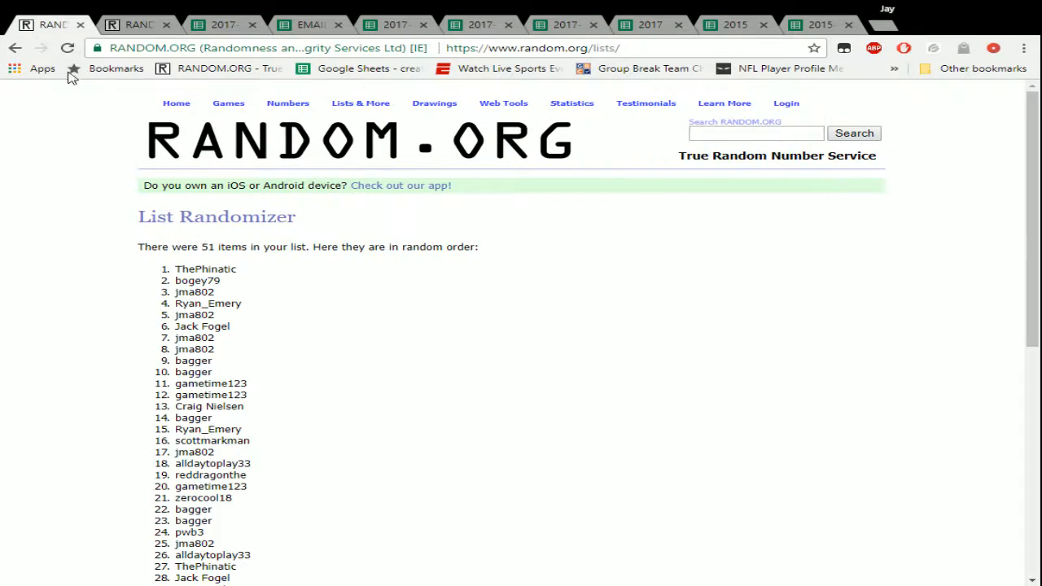
- From the 51-name results, return to the 1, 2, 3 tab and reshuffle it three more times
double_click(194, 291)
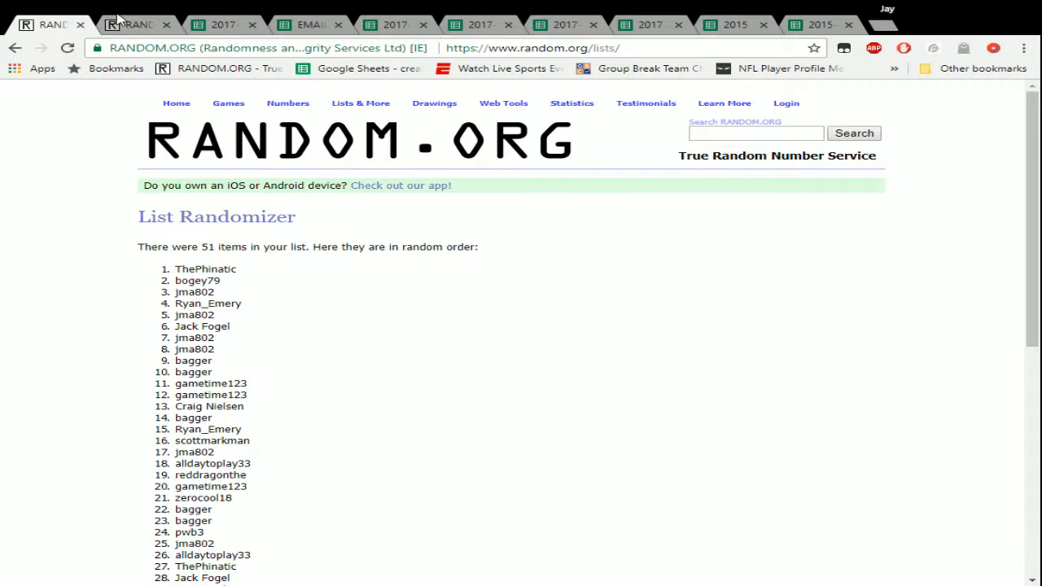
left_click(130, 24)
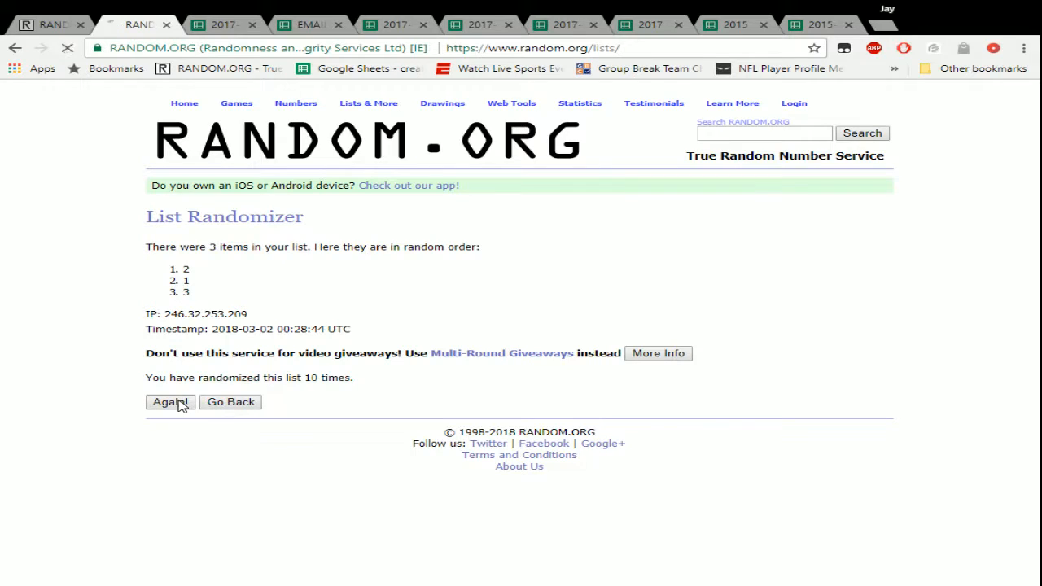
left_click(169, 402)
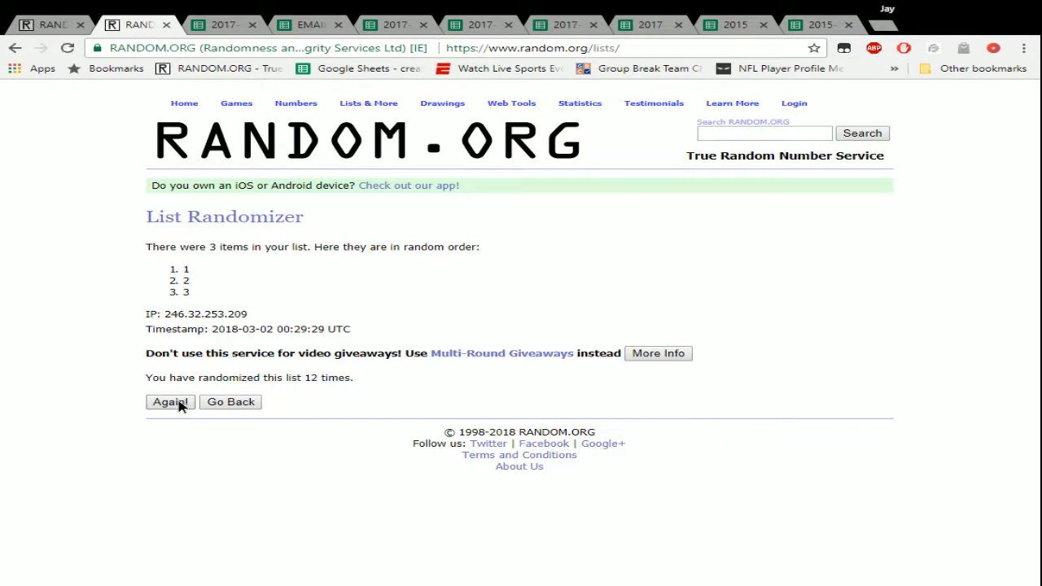
left_click(169, 401)
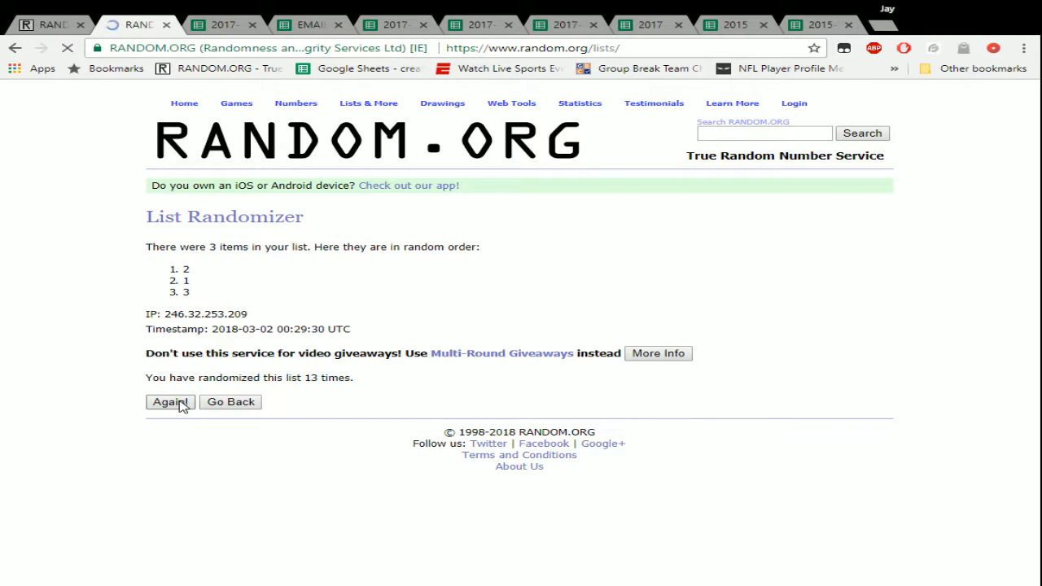
left_click(171, 402)
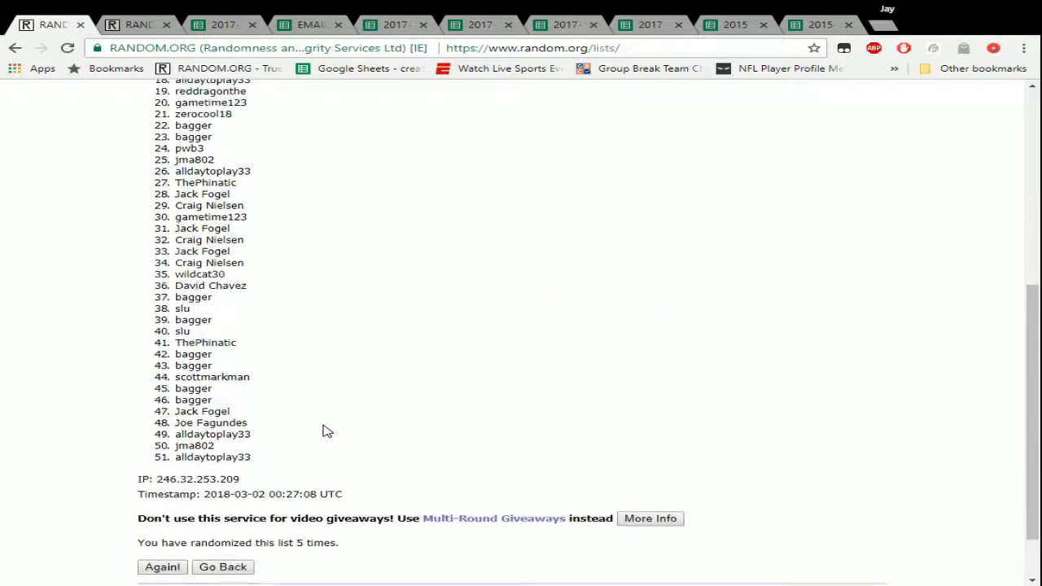
- Scroll the 51-name results, then reshuffle the 1, 2, 3 list three more times
scroll("down", 3)
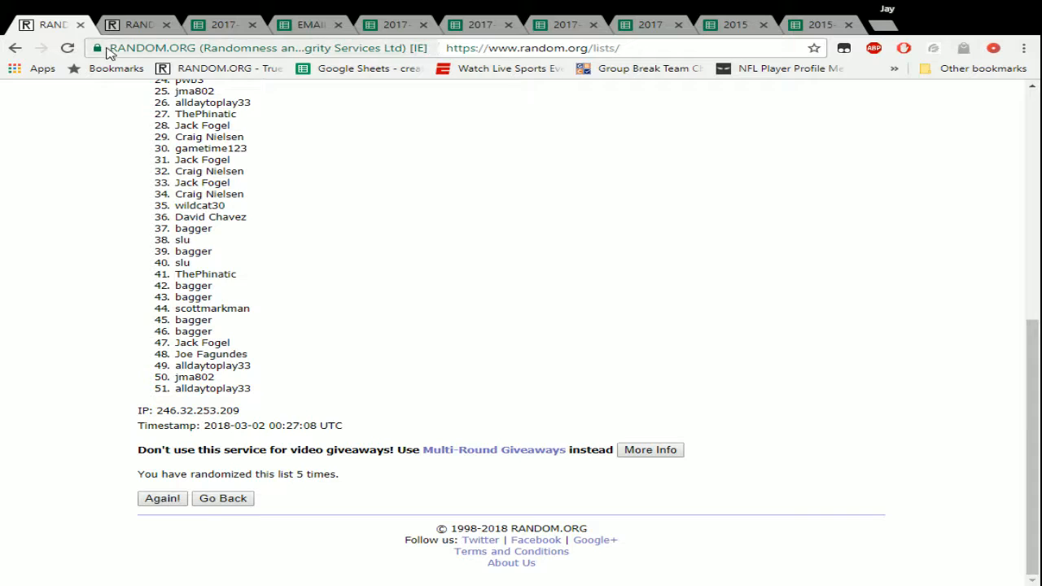
left_click(138, 24)
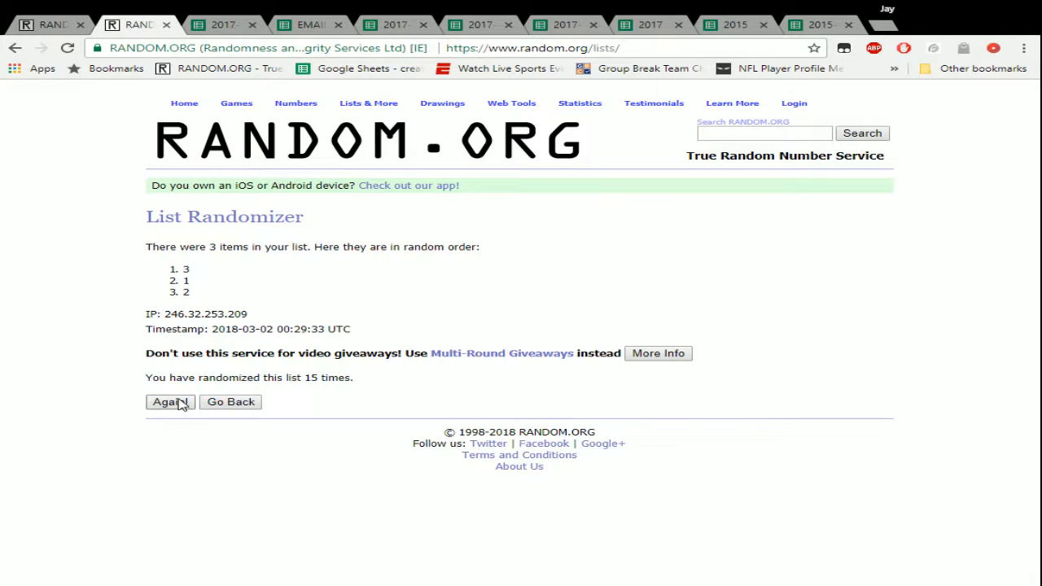
left_click(169, 401)
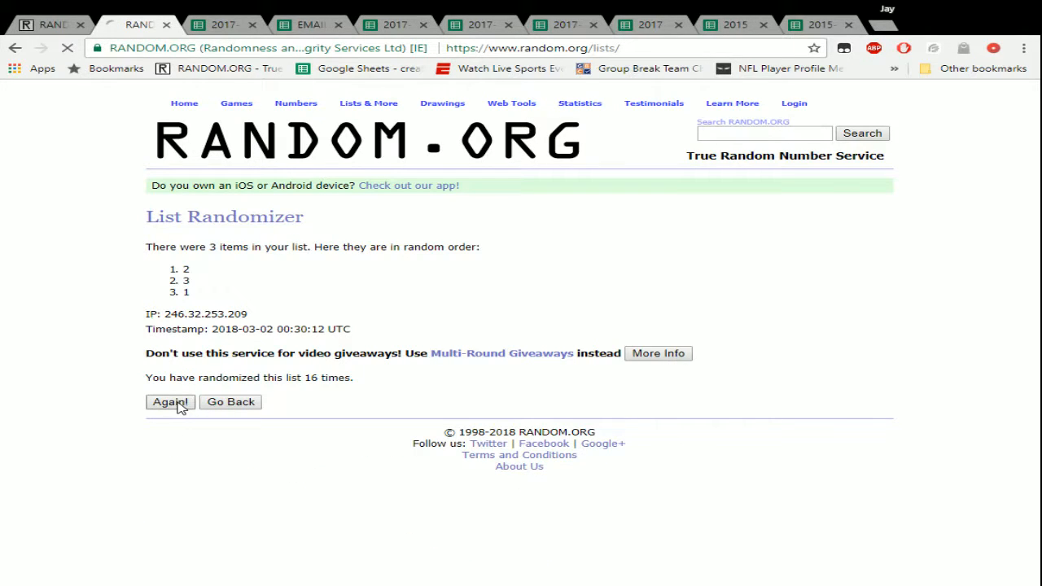
left_click(170, 402)
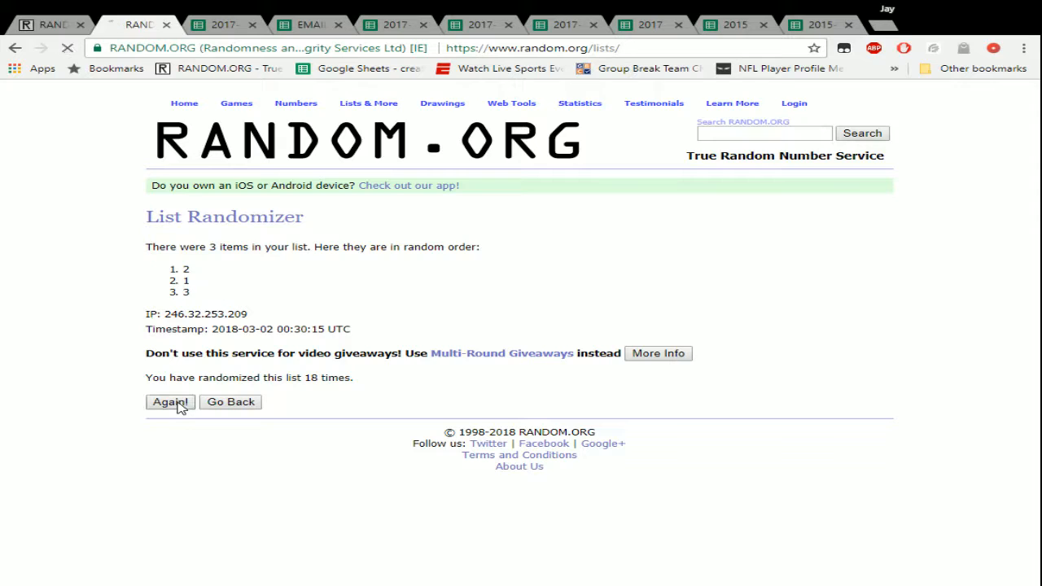
left_click(169, 401)
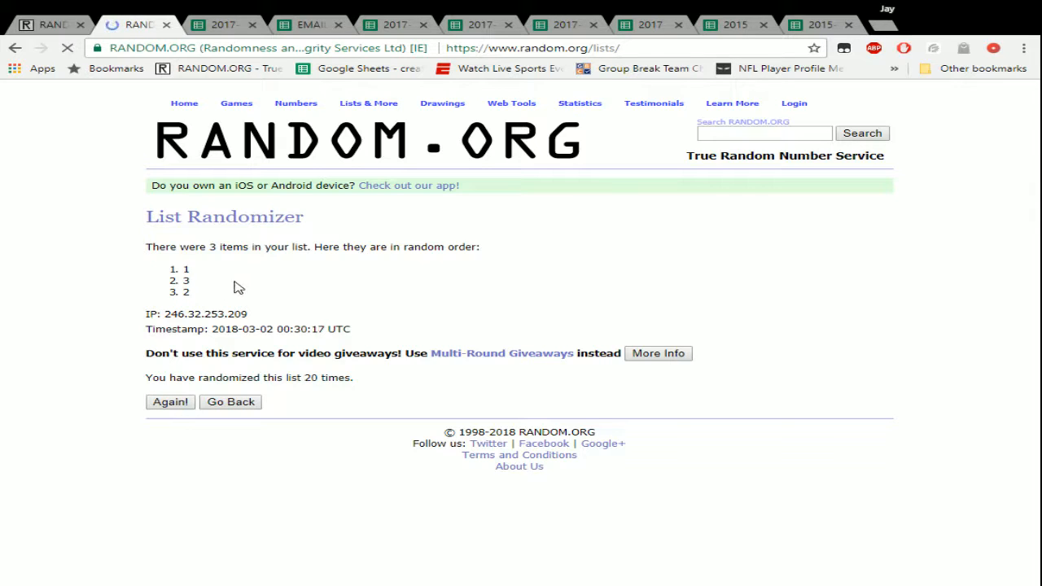